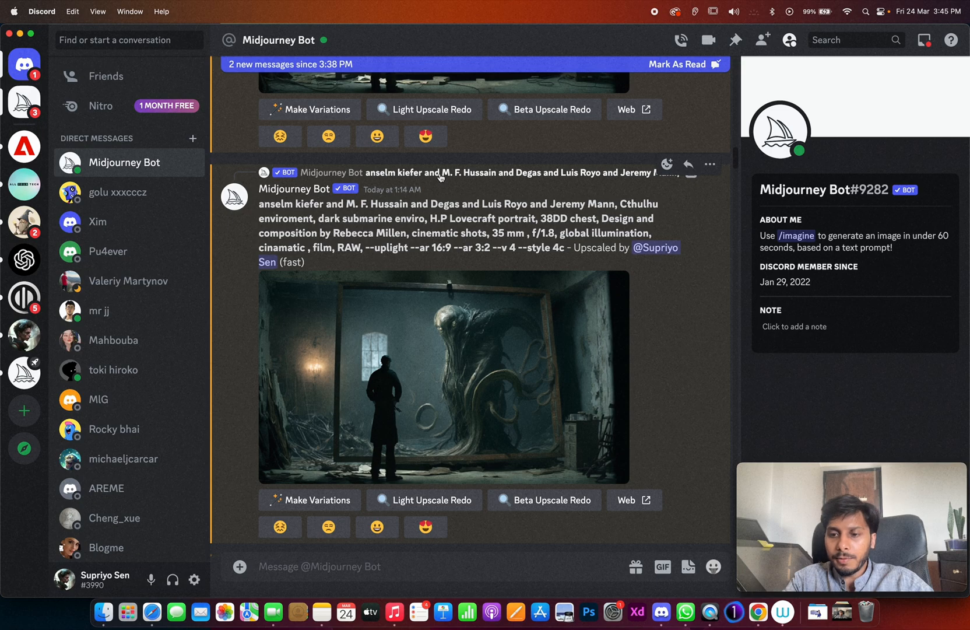
mouse_move(480, 193)
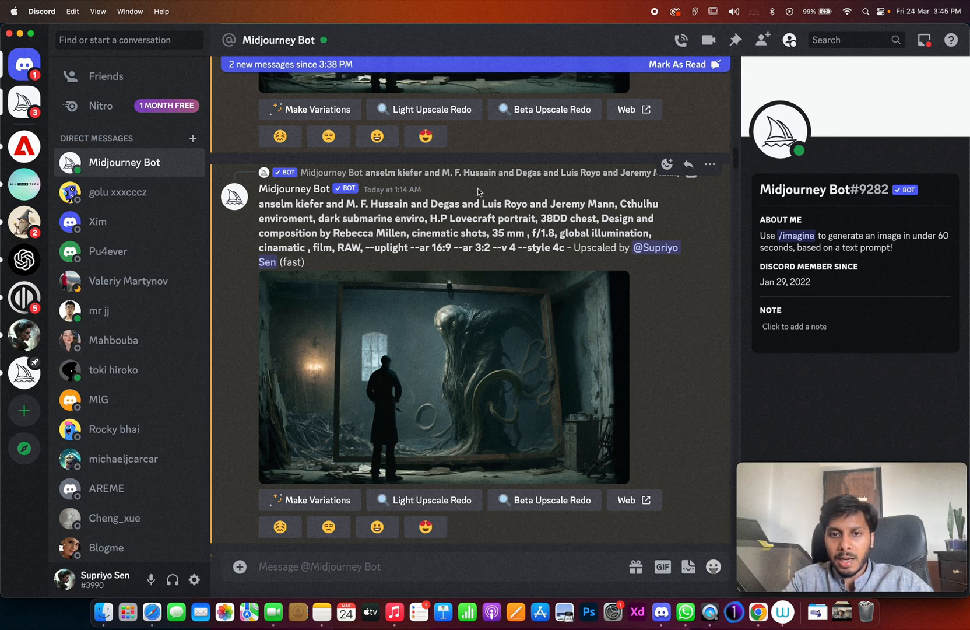
Multi-select the repeated Cthulhu and tentacle-creature upscales in the gallery and batch-download them.
left_click(442, 382)
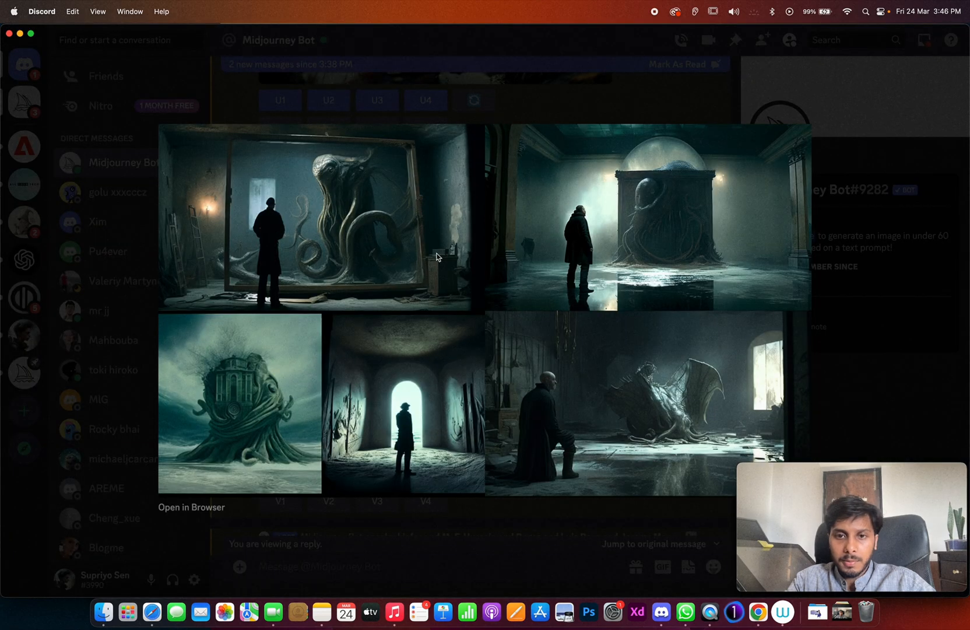
mouse_move(373, 179)
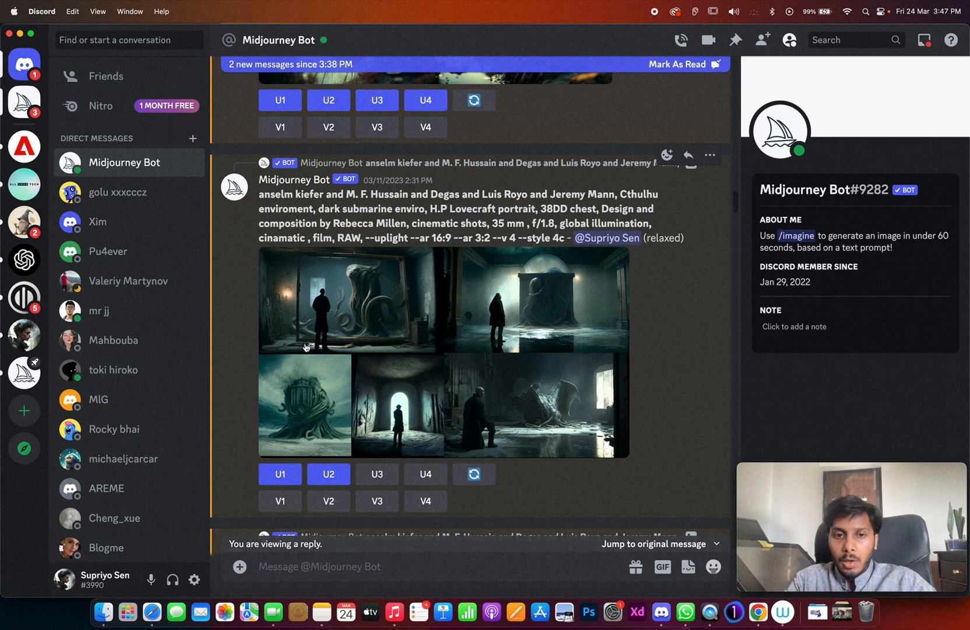
mouse_move(309, 337)
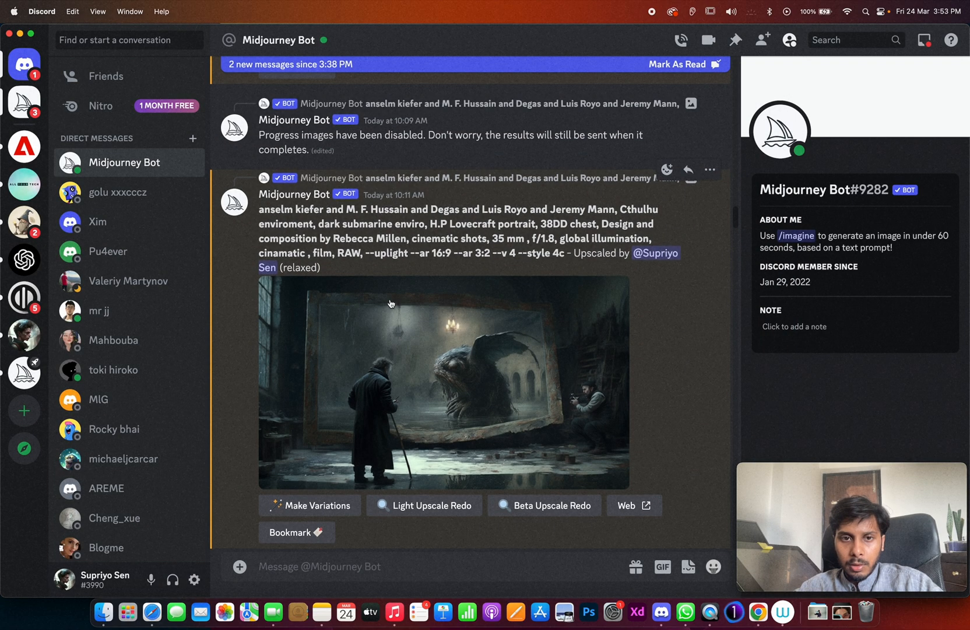
scroll("down", 3)
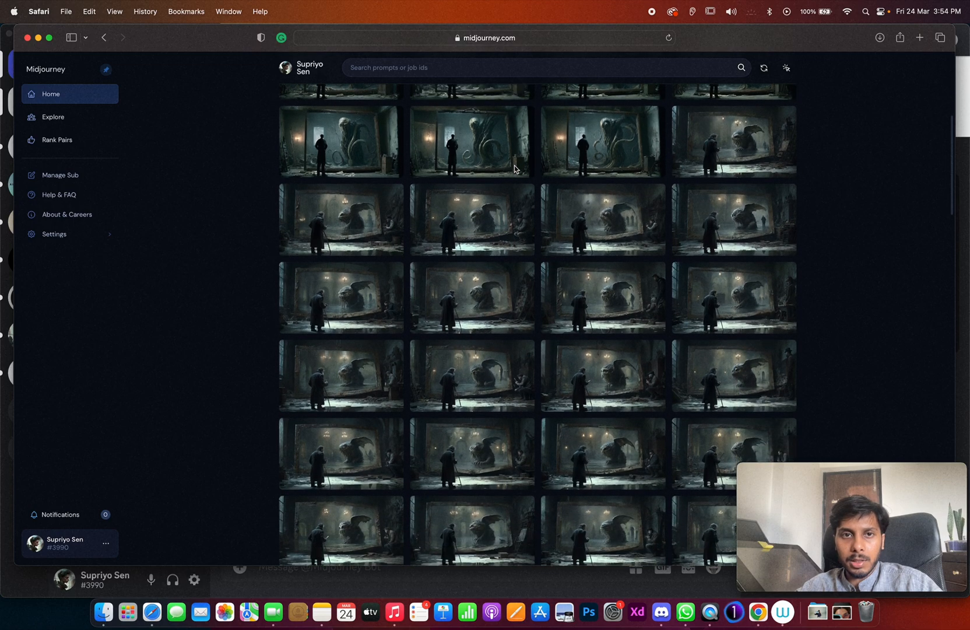
left_click(786, 67)
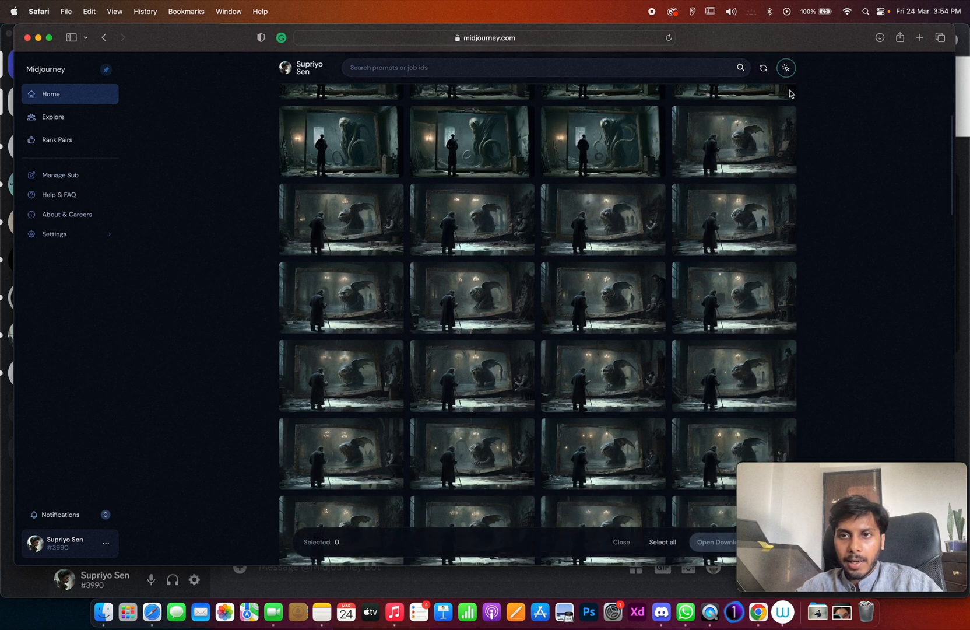
mouse_move(340, 141)
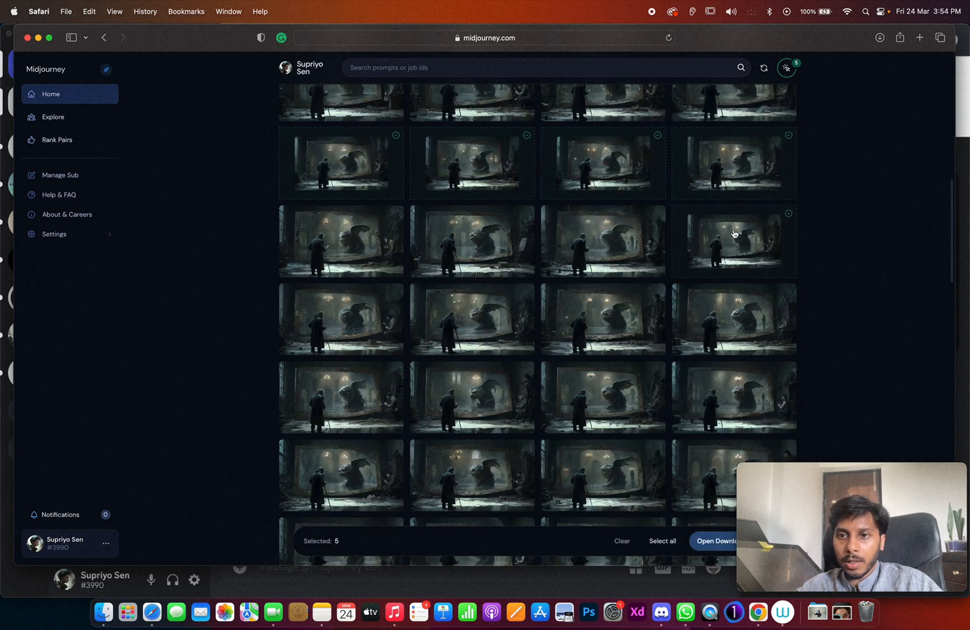
left_click(340, 318)
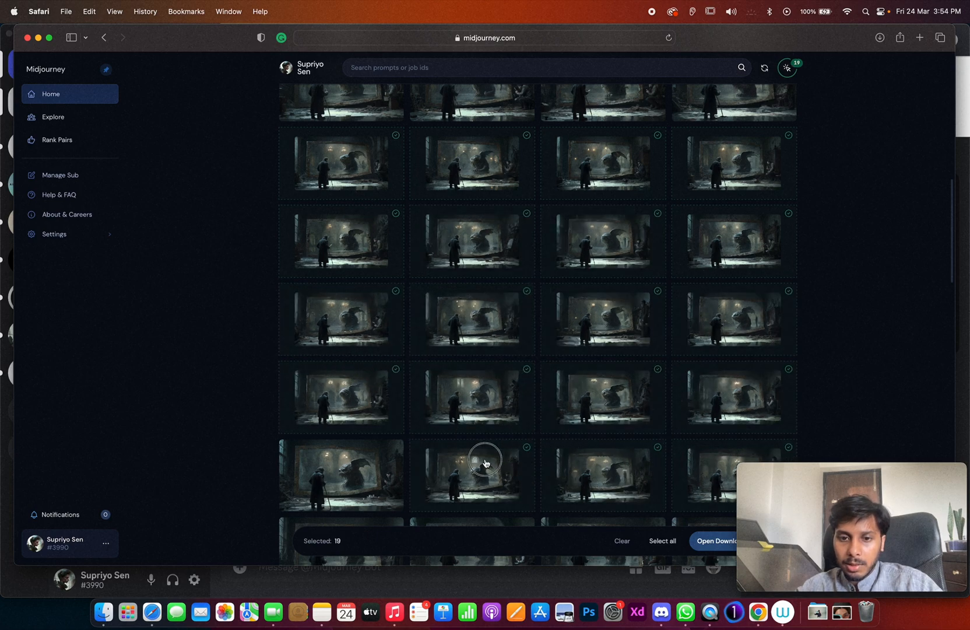
left_click(341, 396)
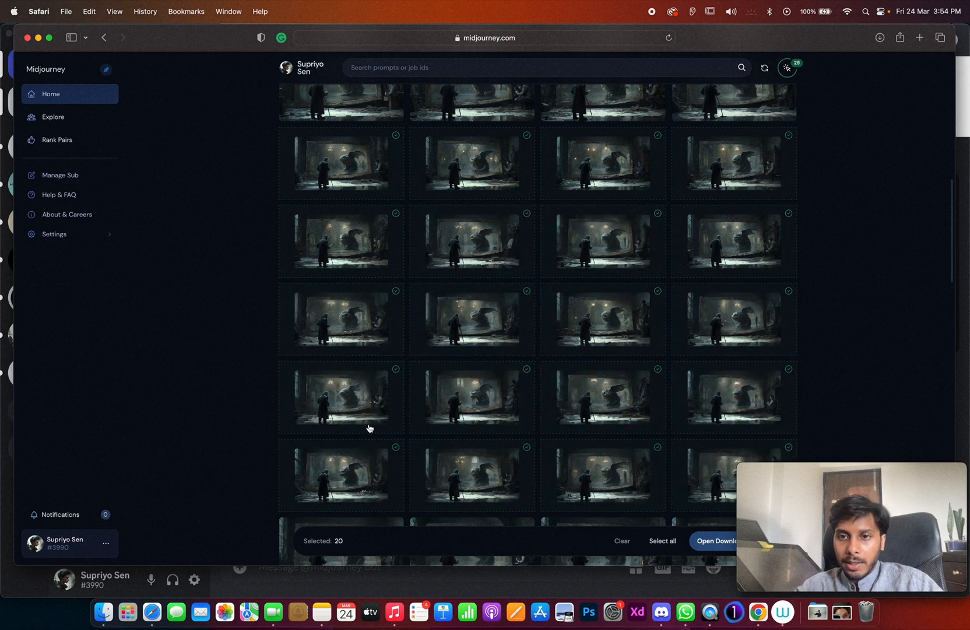
left_click(661, 541)
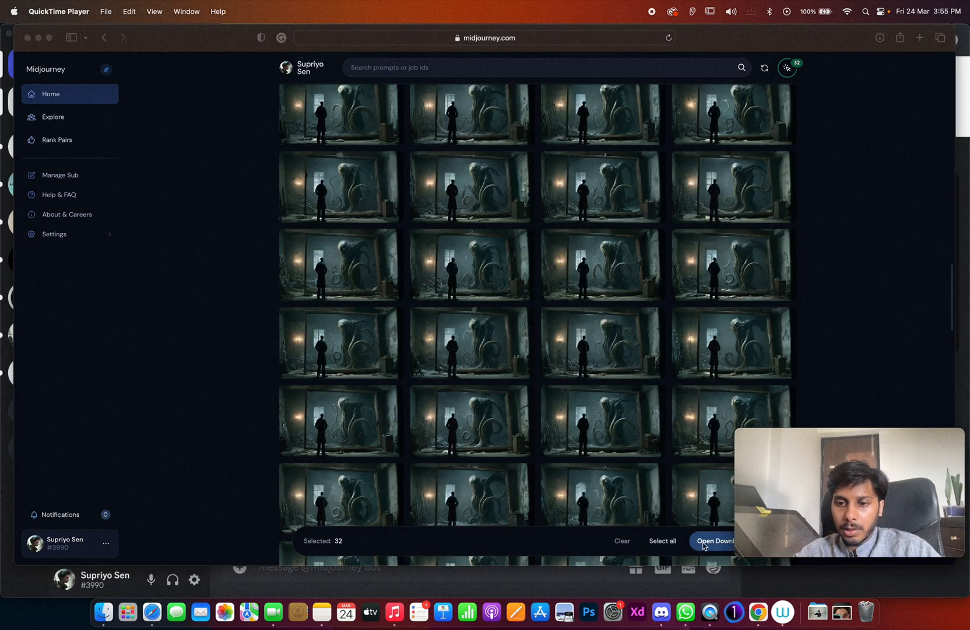
left_click(718, 540)
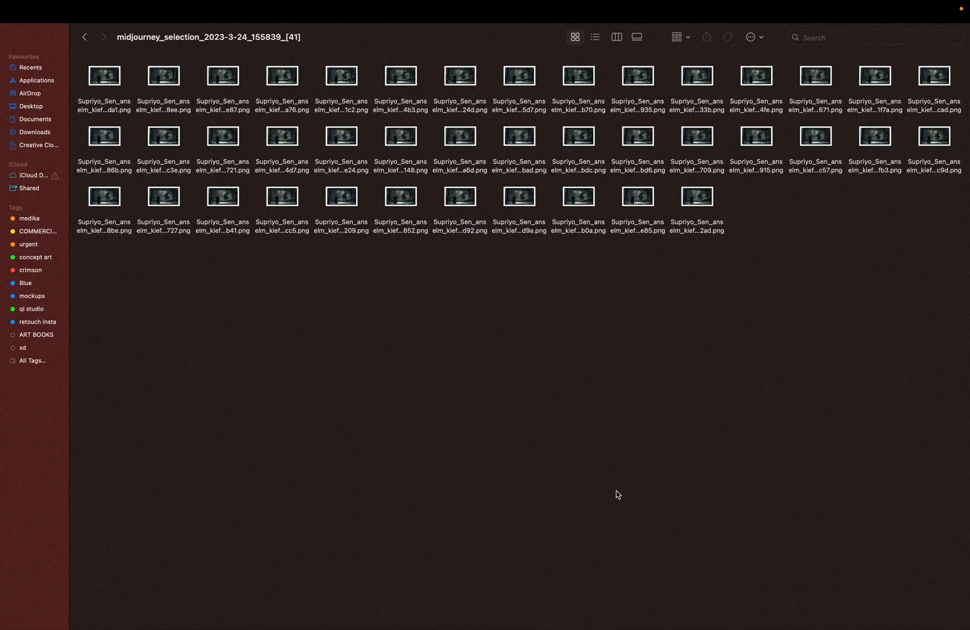
mouse_move(677, 501)
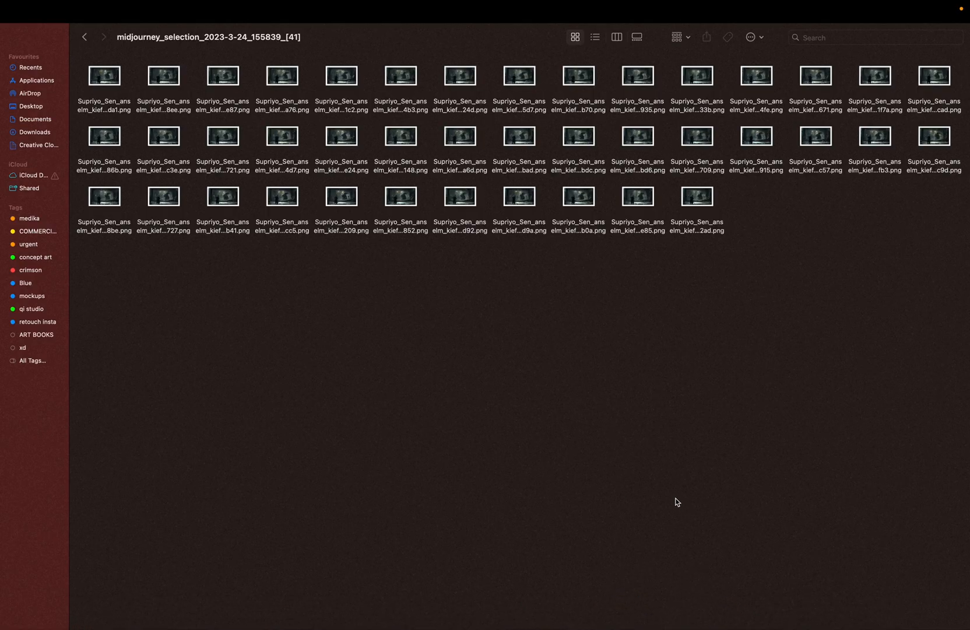
mouse_move(265, 256)
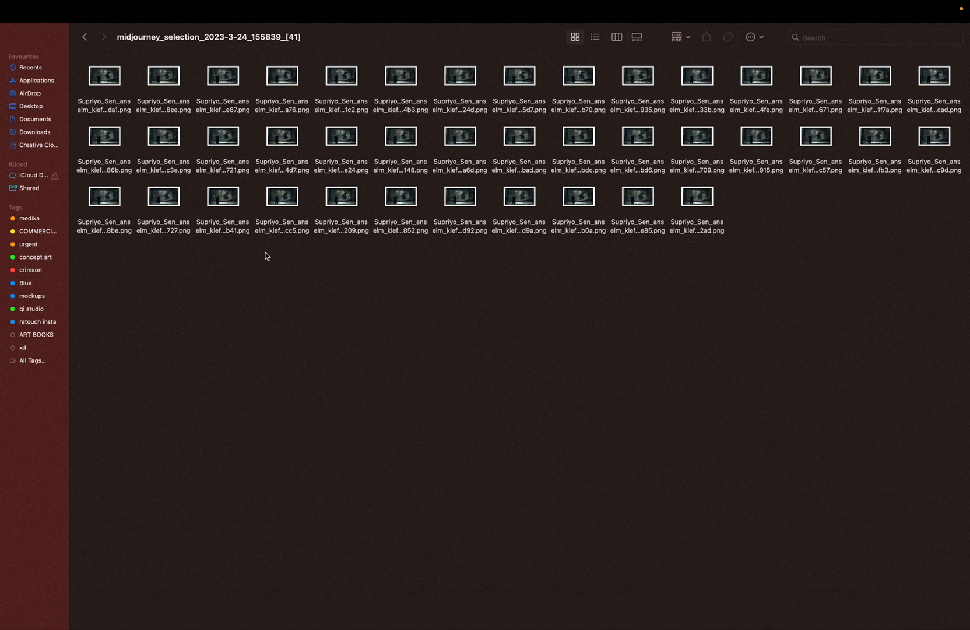
mouse_move(151, 138)
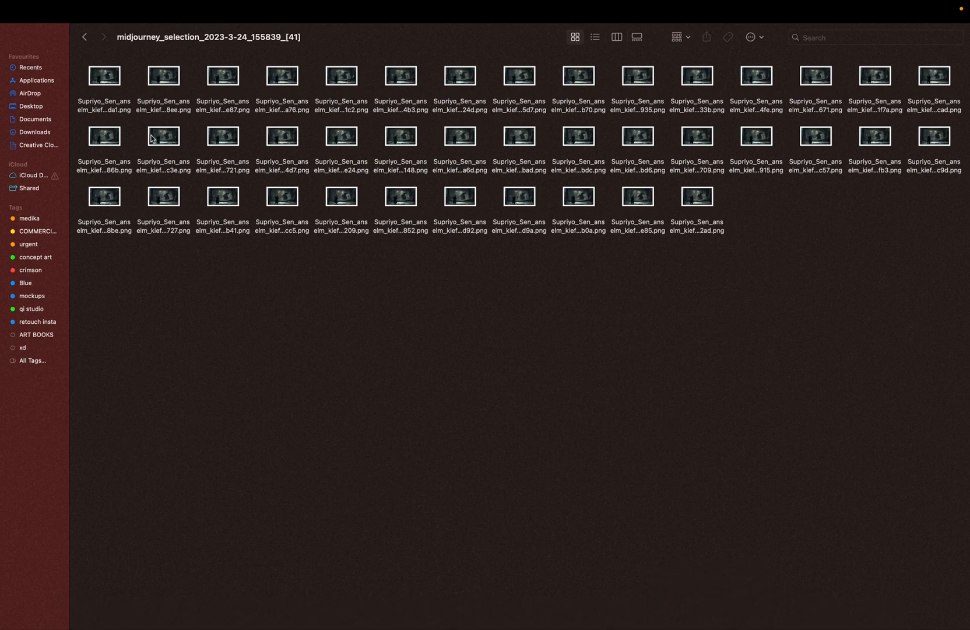
mouse_move(111, 88)
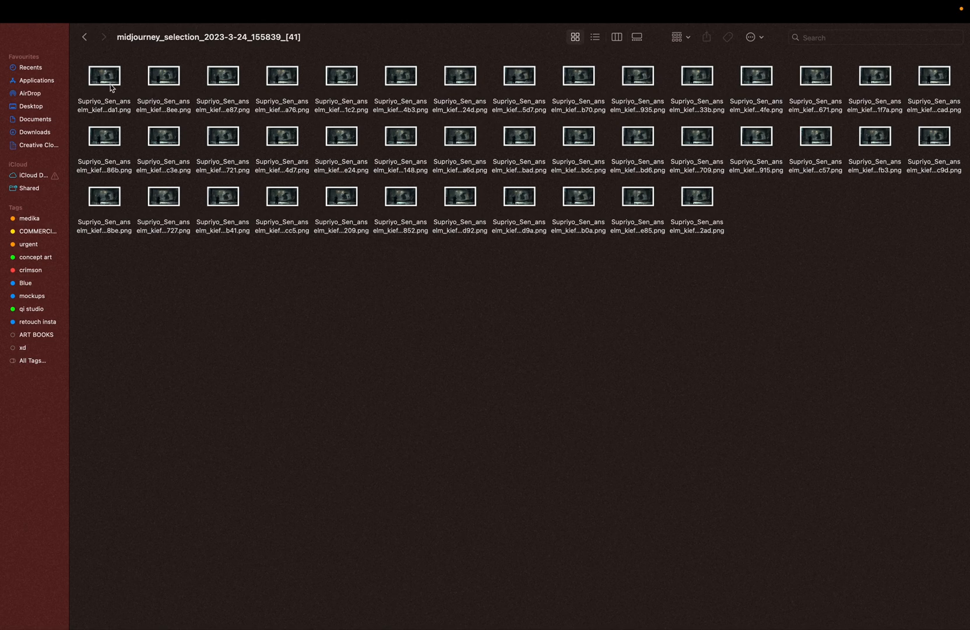
Select all 41 downloaded PNGs in the Finder folder.
key("cmd+a")
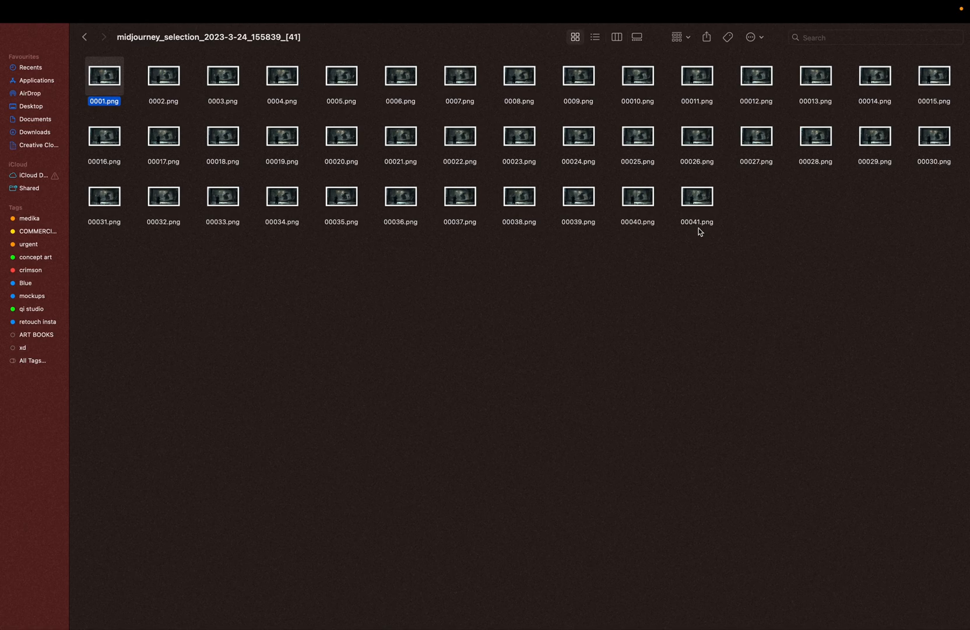
mouse_move(366, 247)
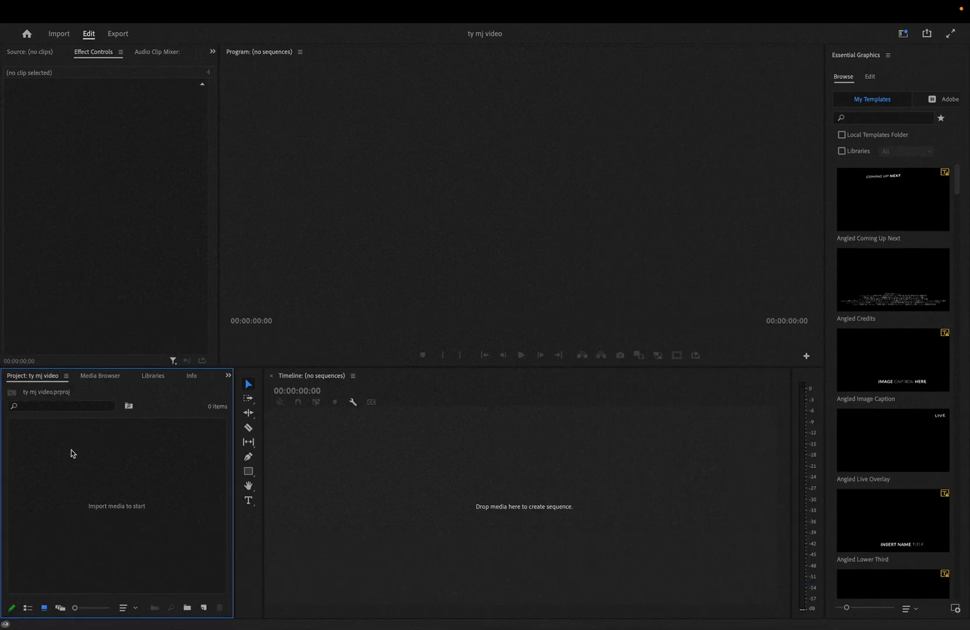
Import the numbered PNGs with the Image Sequence option enabled.
left_click(402, 129)
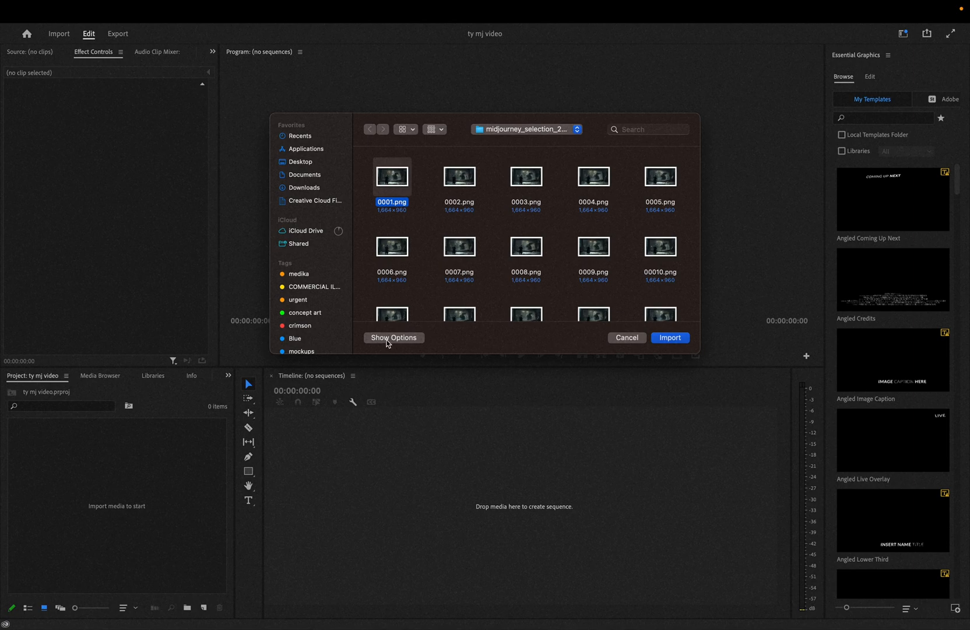
left_click(394, 337)
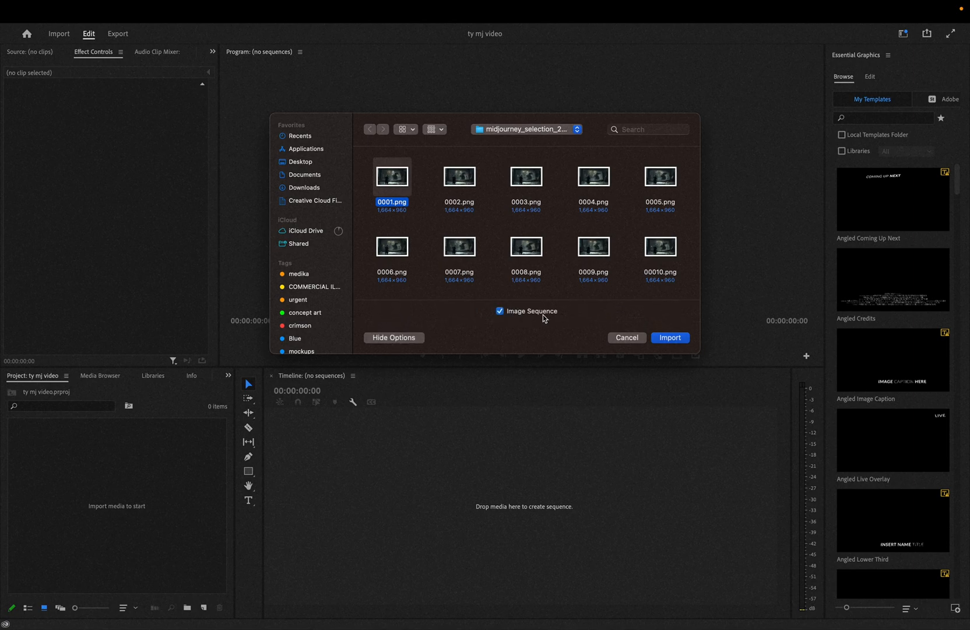
left_click(670, 337)
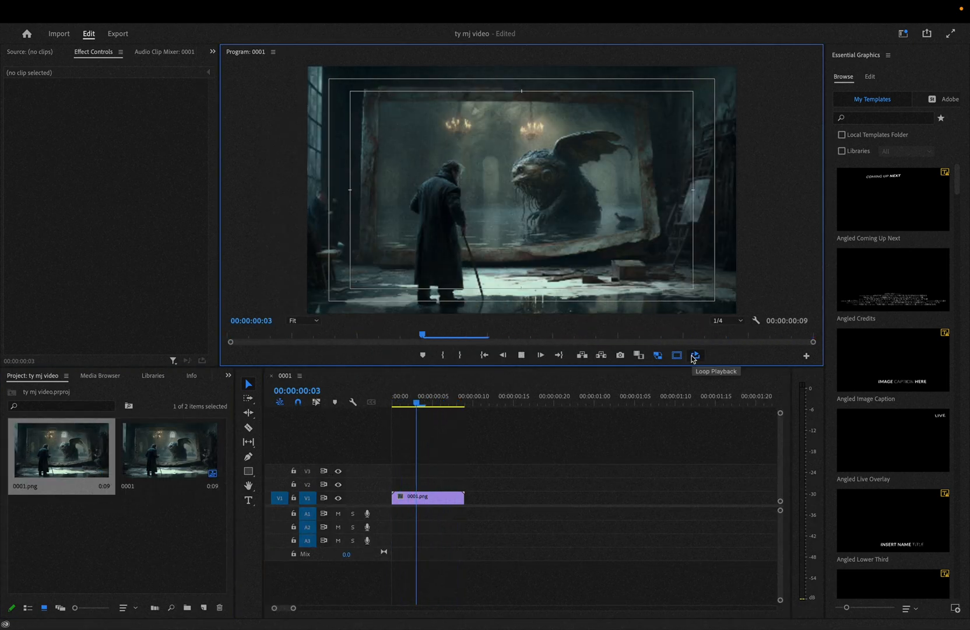
Set the image-sequence clip's speed to 30% in Speed/Duration.
right_click(427, 497)
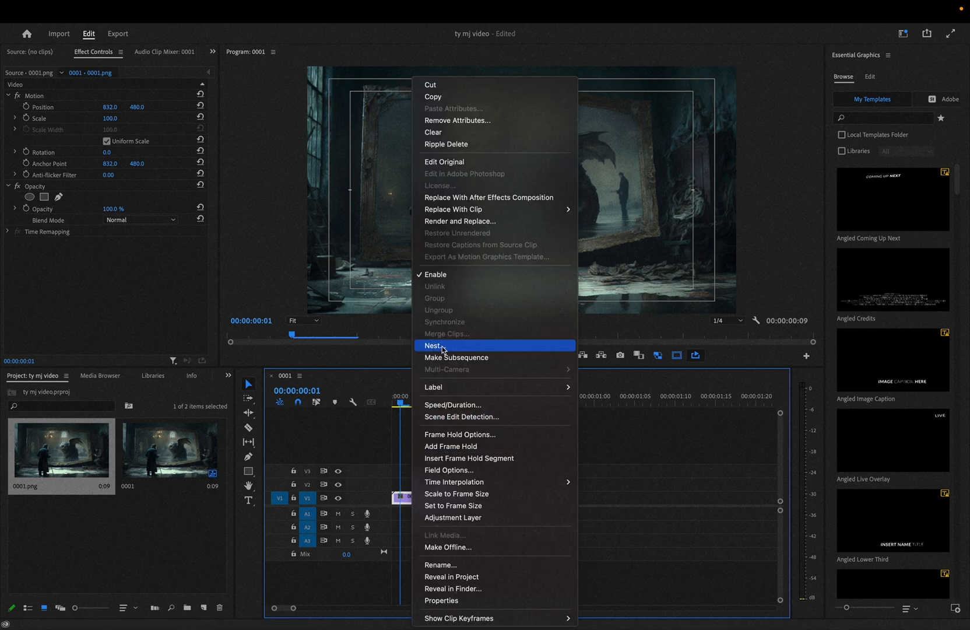
left_click(453, 405)
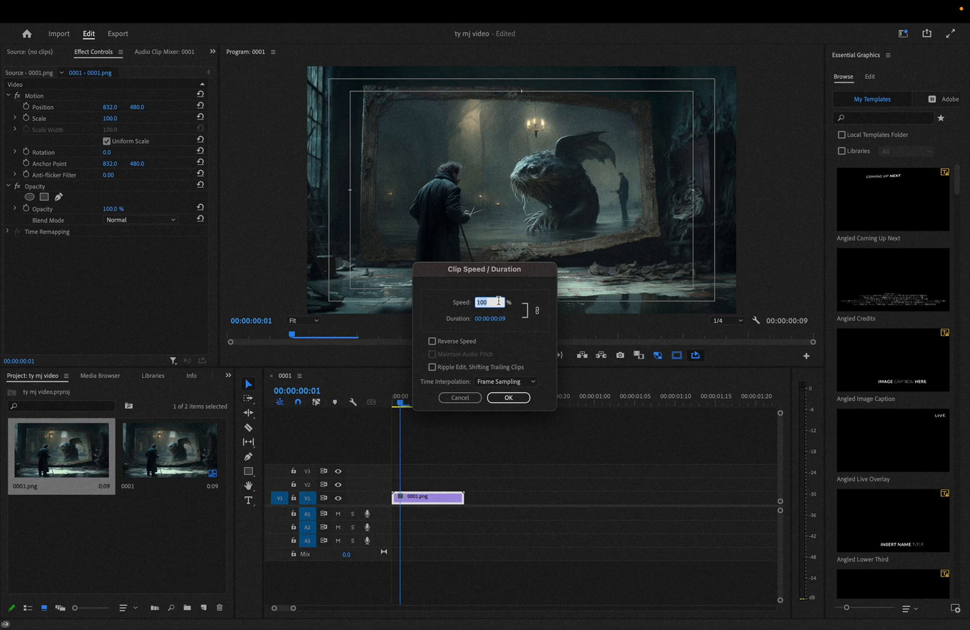
left_click(506, 382)
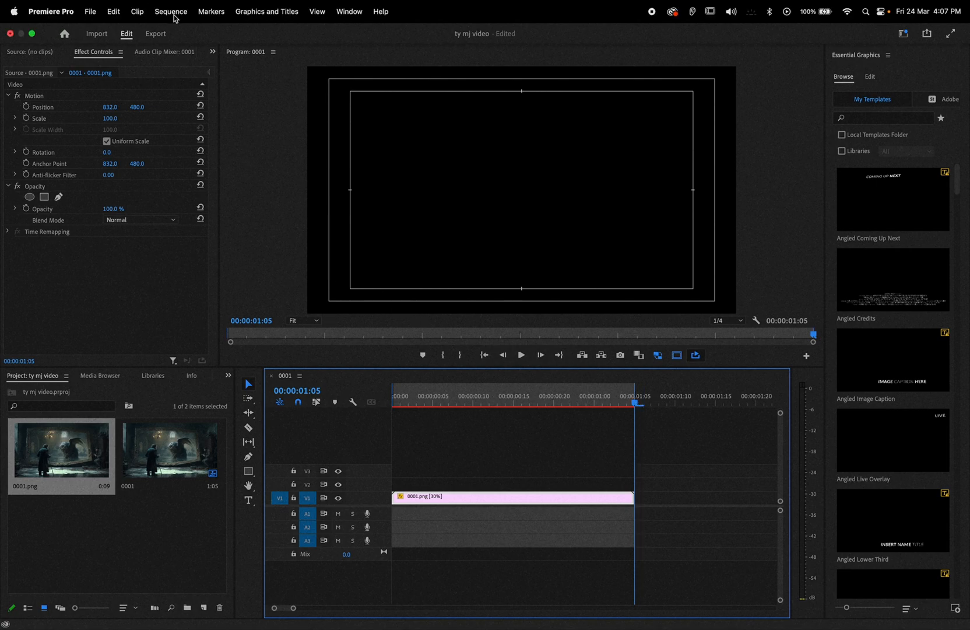
Render the timeline In to Out from the Sequence menu.
left_click(171, 11)
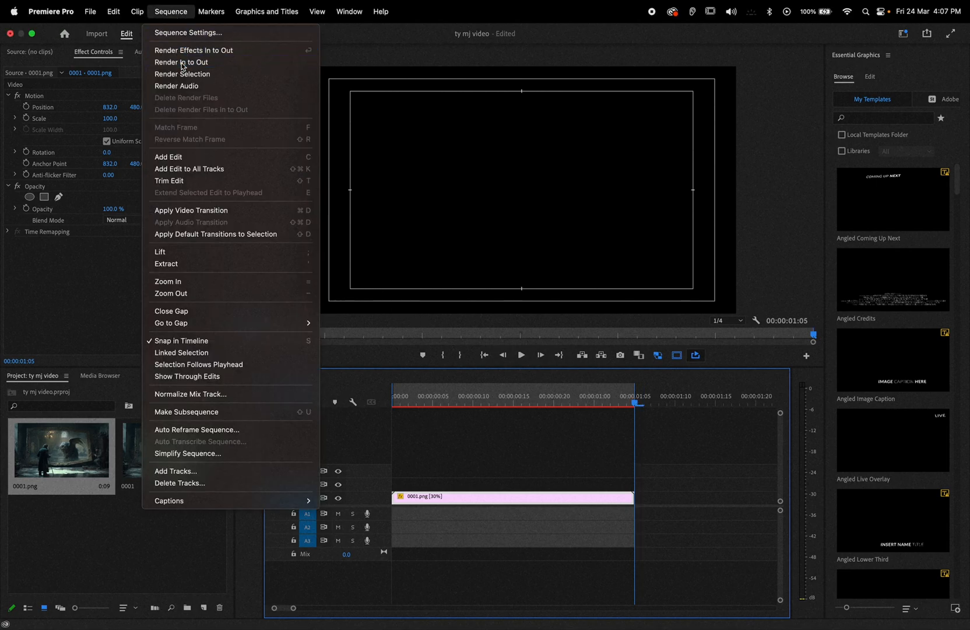
left_click(181, 62)
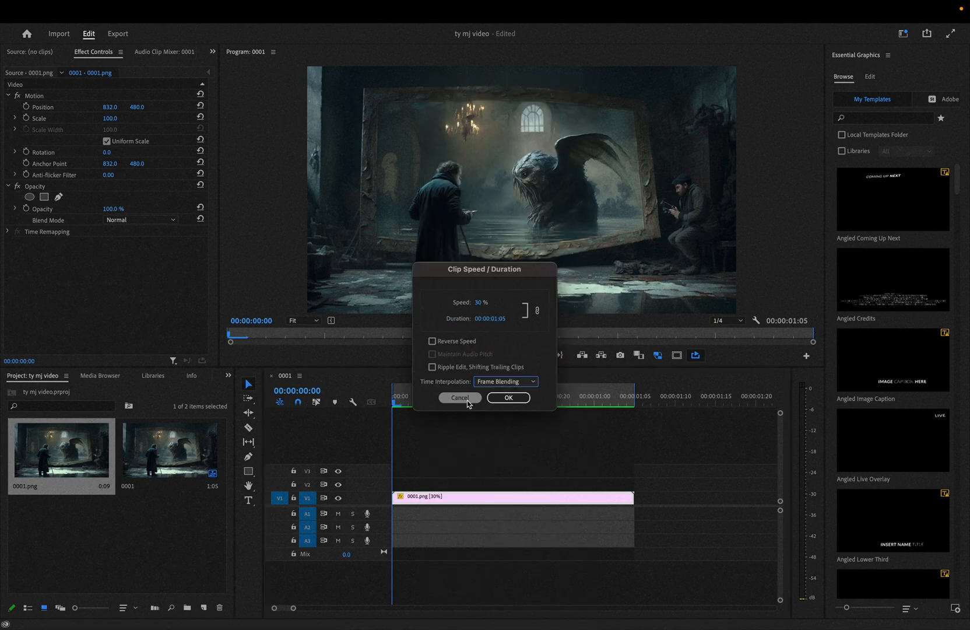
Close the clip's Speed/Duration settings.
left_click(507, 397)
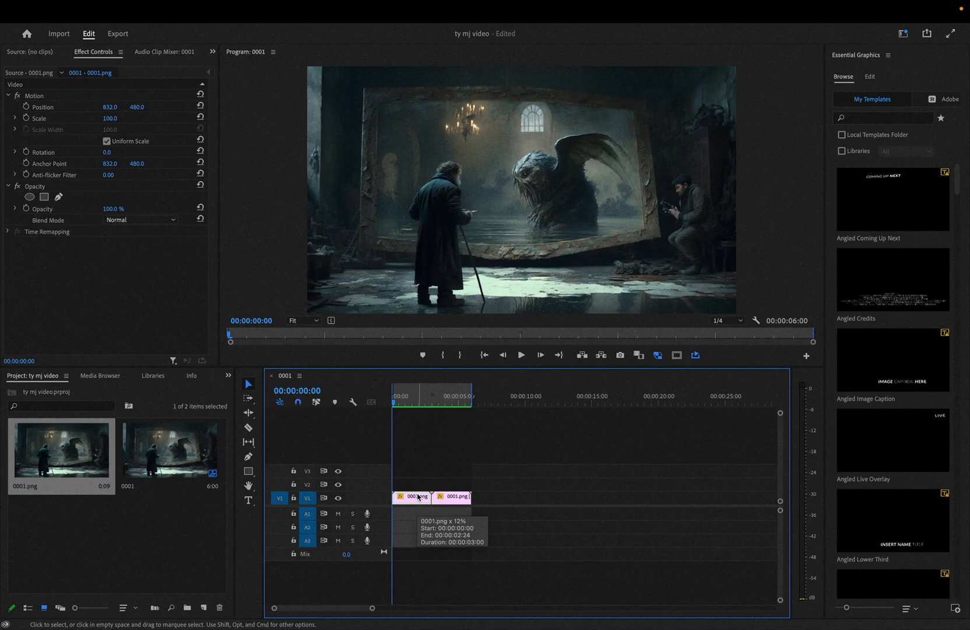
mouse_move(424, 466)
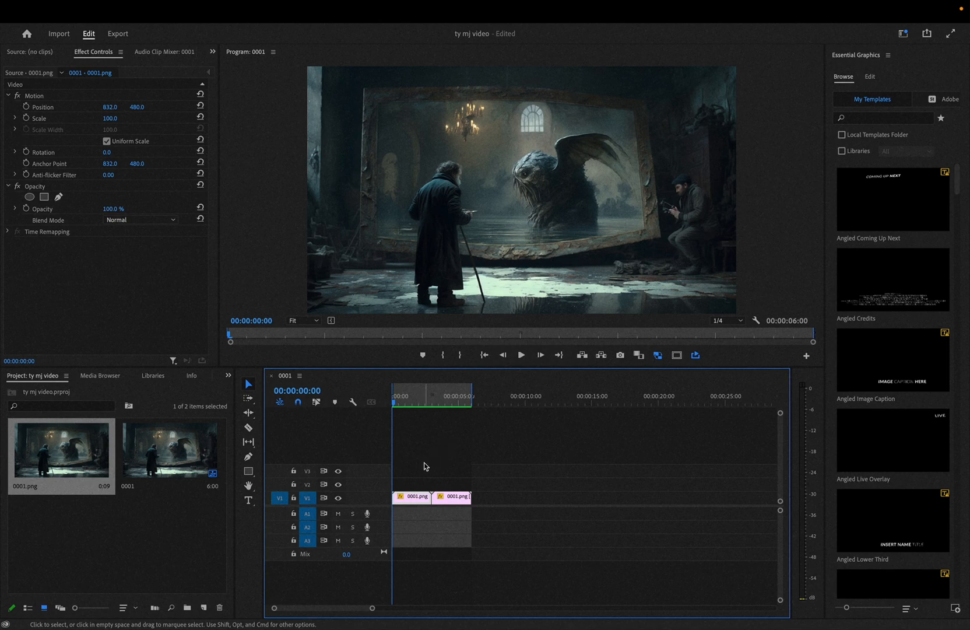
mouse_move(424, 496)
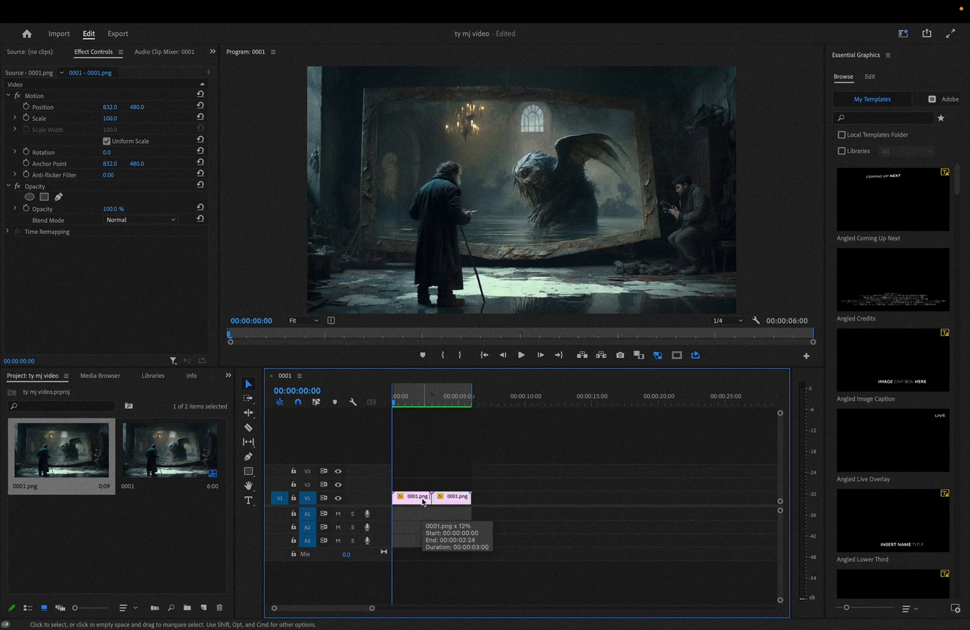
mouse_move(455, 400)
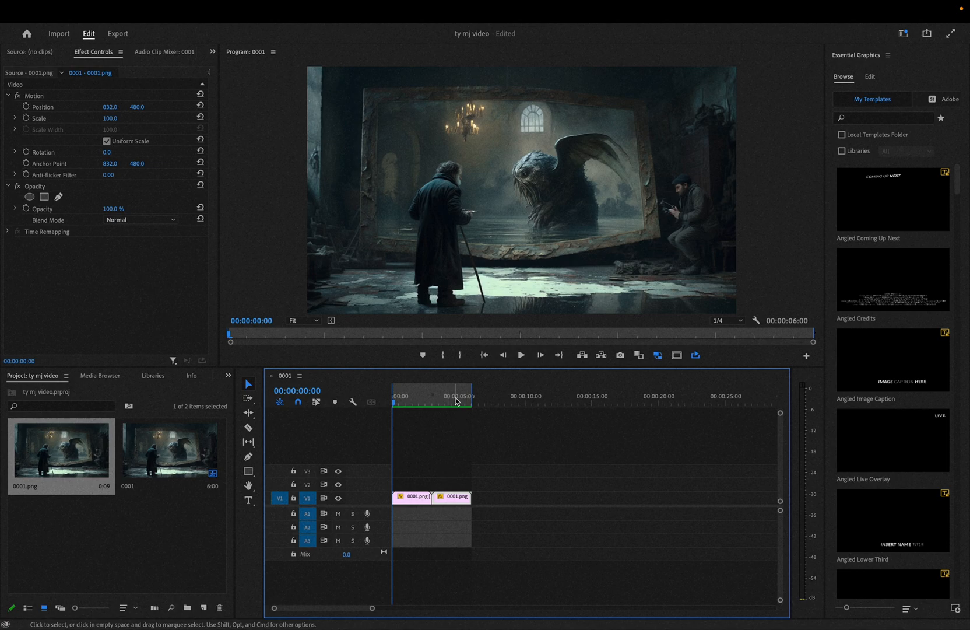